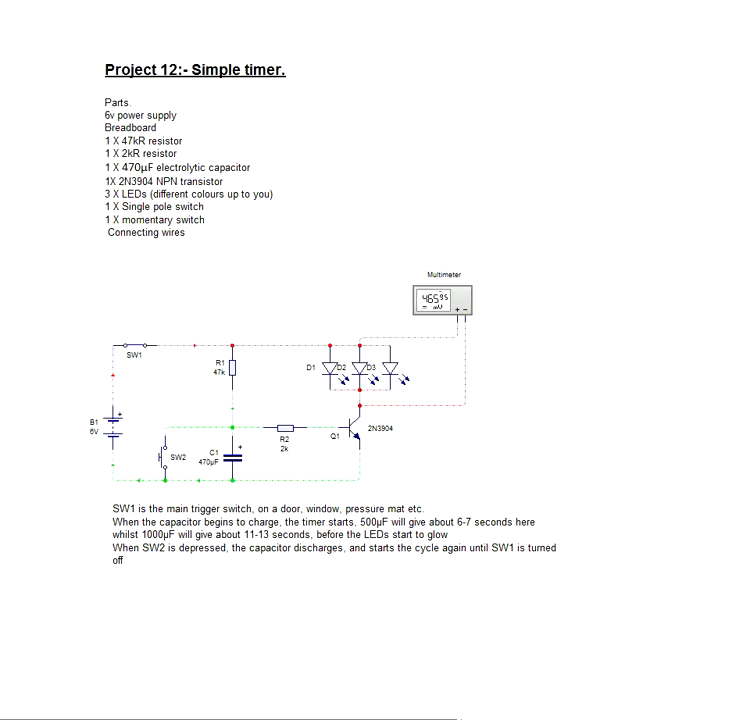
# Step: Close SW1 to charge C1 and light the three LEDs, then press SW2 to discharge it
pyautogui.click(140, 356)
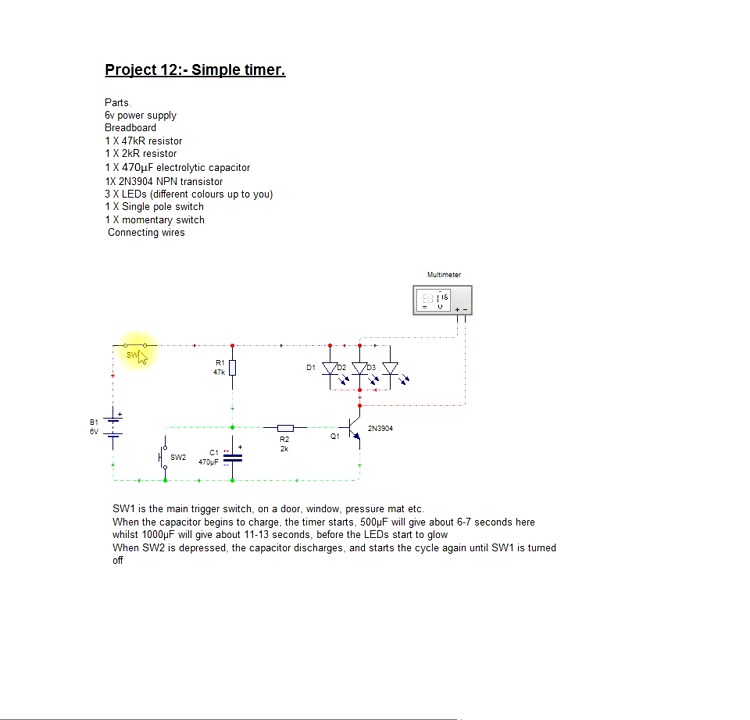
pyautogui.click(138, 356)
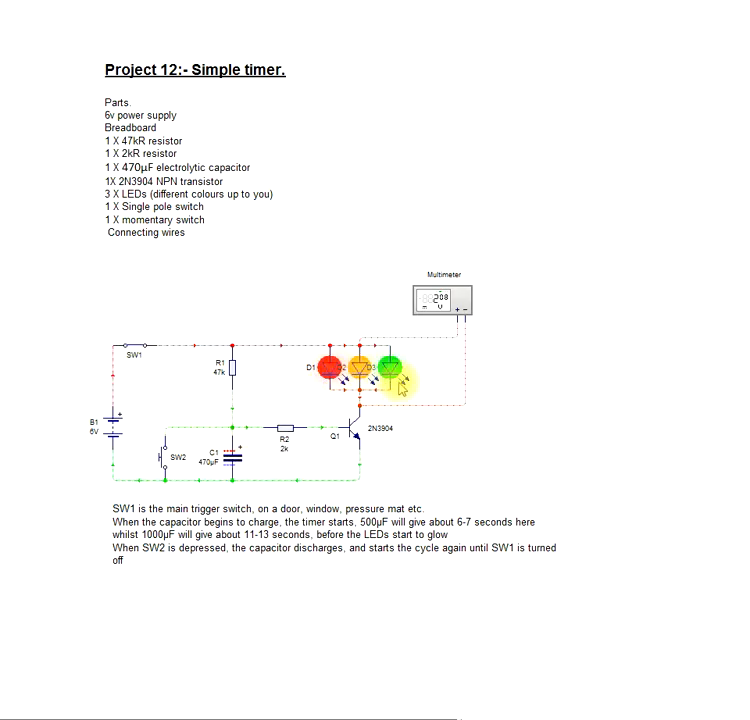
pyautogui.click(167, 463)
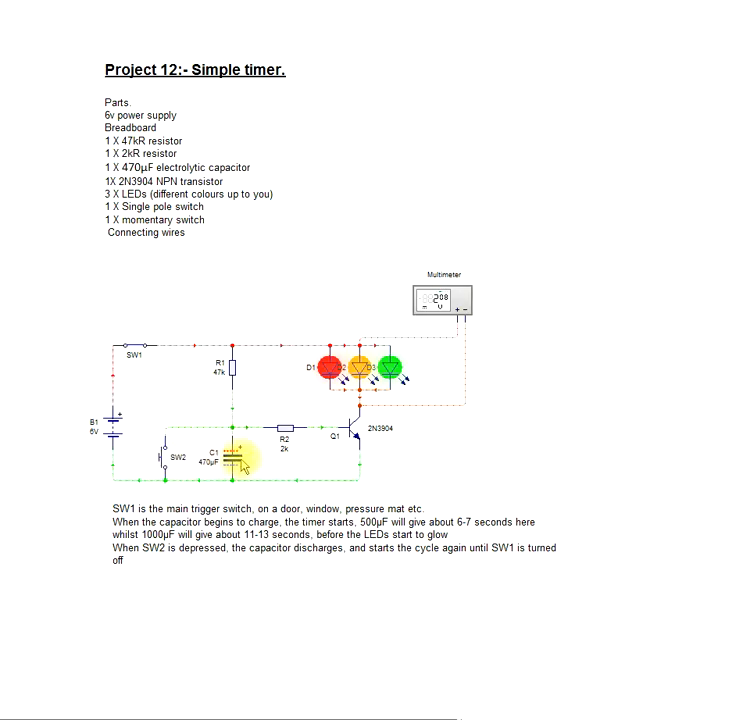
pyautogui.moveTo(162, 450)
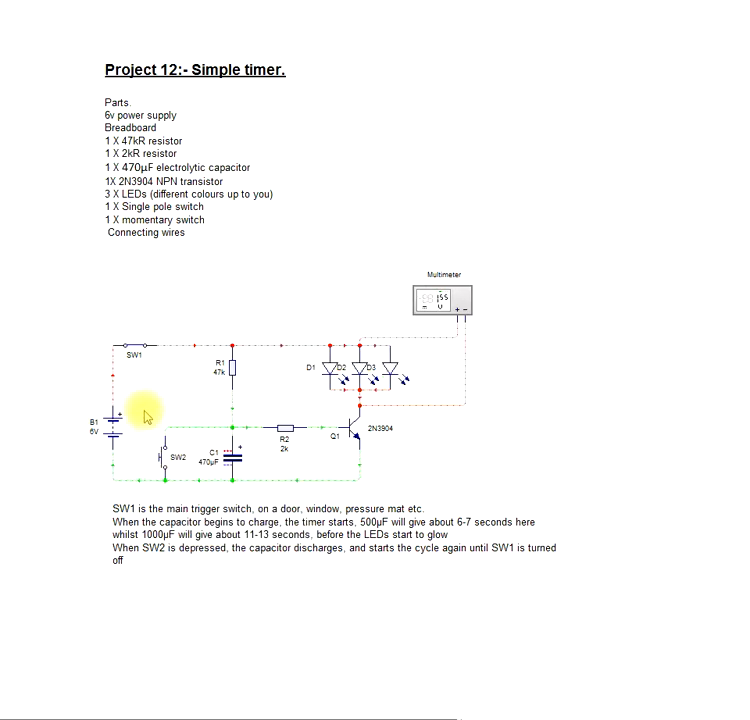
# Step: Let the three LEDs relight, then open SW1 to cut power and leave them dark
pyautogui.click(131, 368)
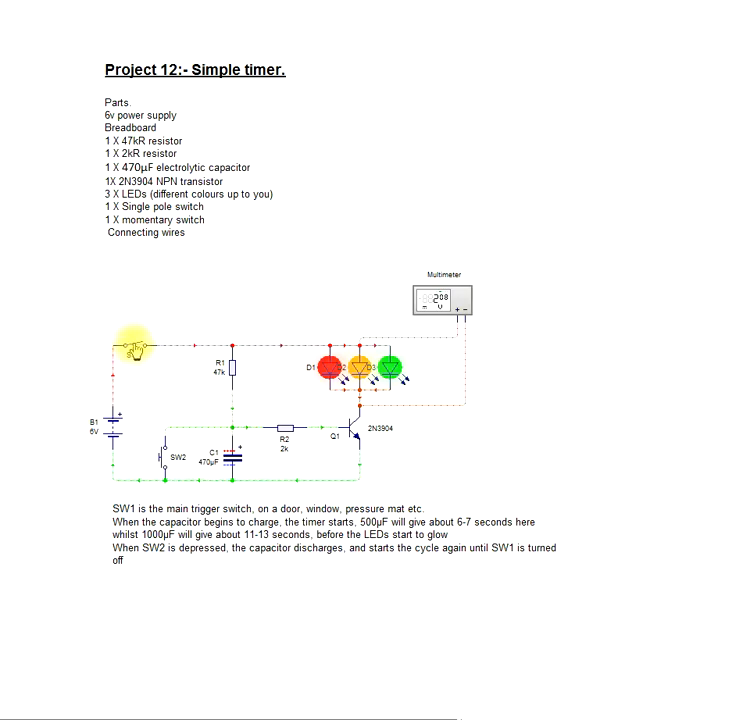
pyautogui.click(137, 348)
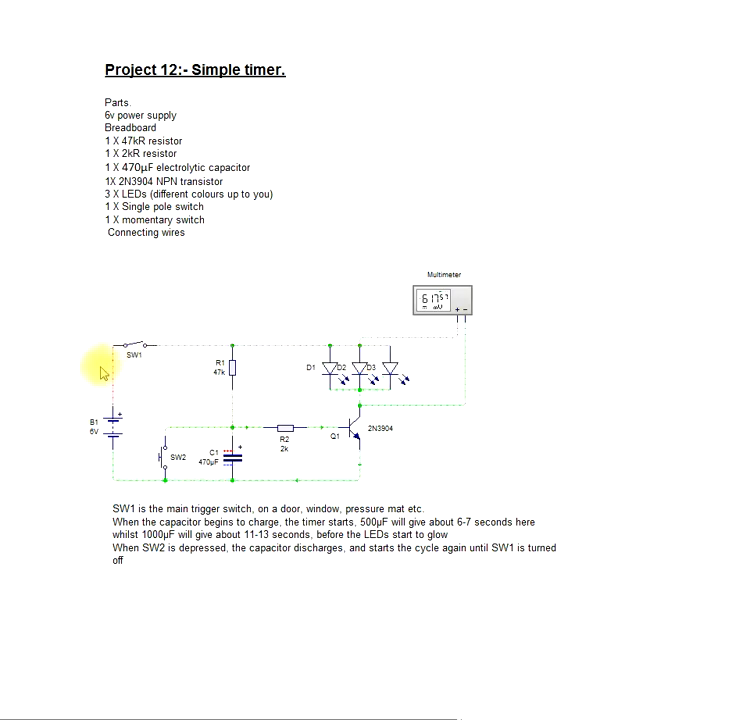